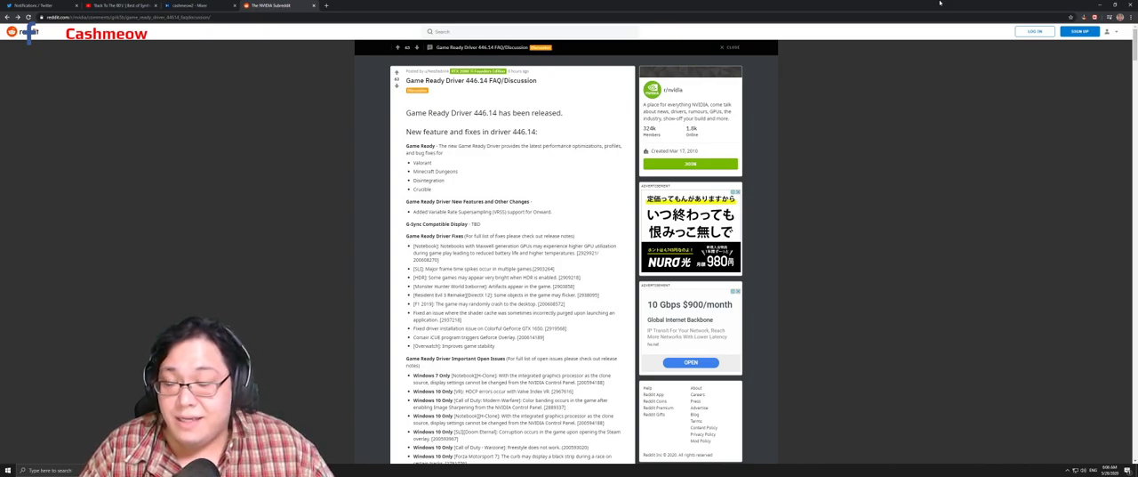
{"action": "scroll", "scroll_direction": "down", "scroll_amount": 3}
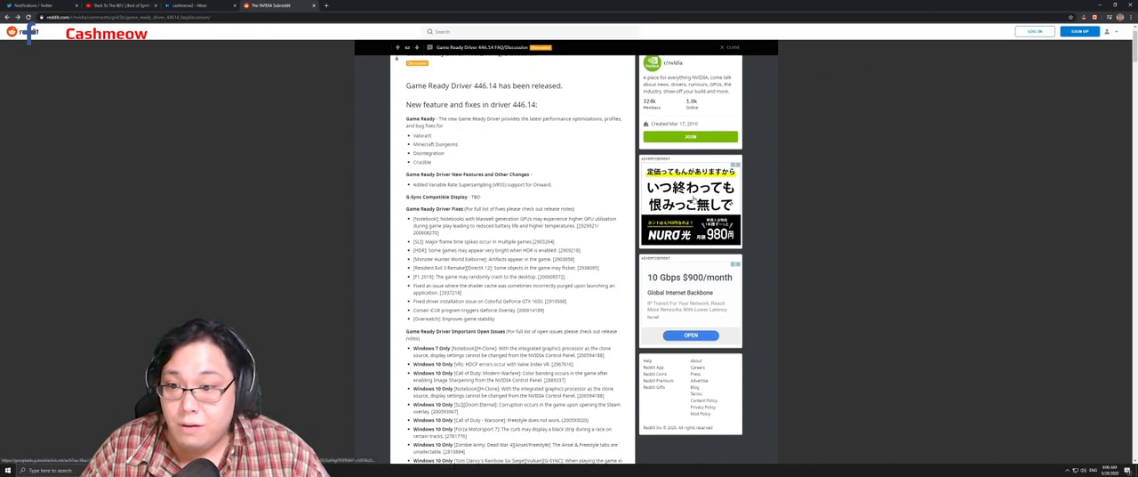
{"action": "scroll", "scroll_direction": "down", "scroll_amount": 3}
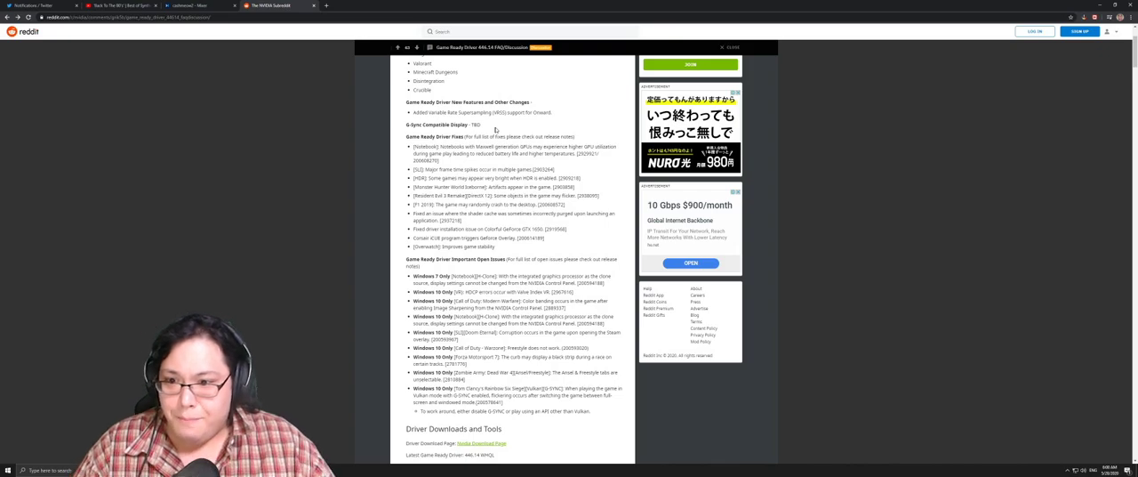
{"action": "scroll", "scroll_direction": "down", "scroll_amount": 3}
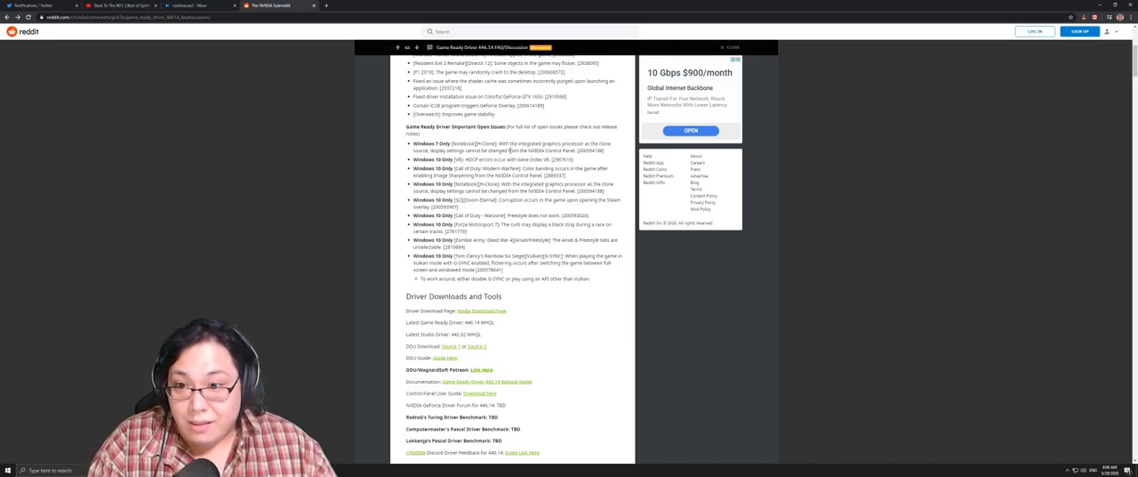
{"action": "scroll", "scroll_direction": "up", "scroll_amount": 3}
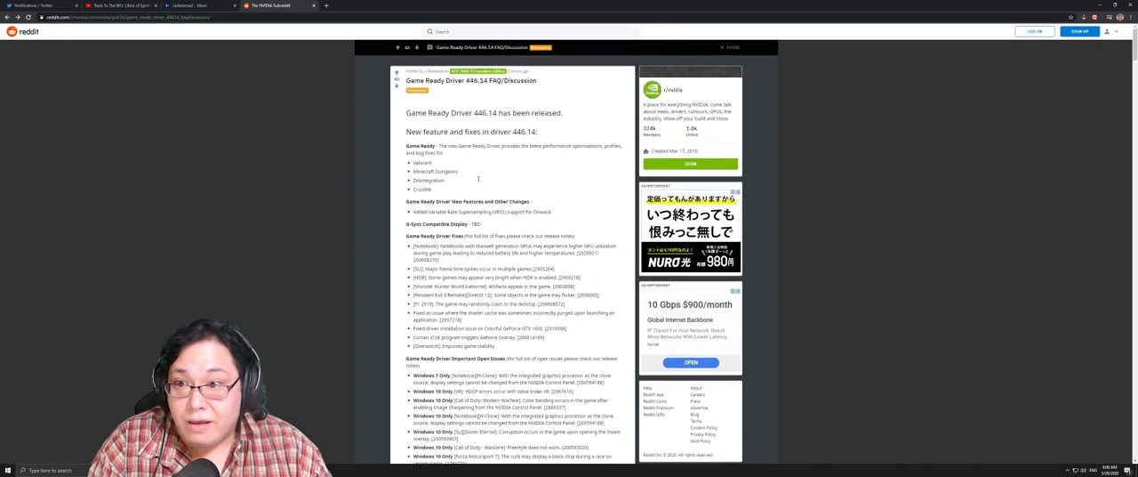
{"action": "scroll", "scroll_direction": "down", "scroll_amount": 3}
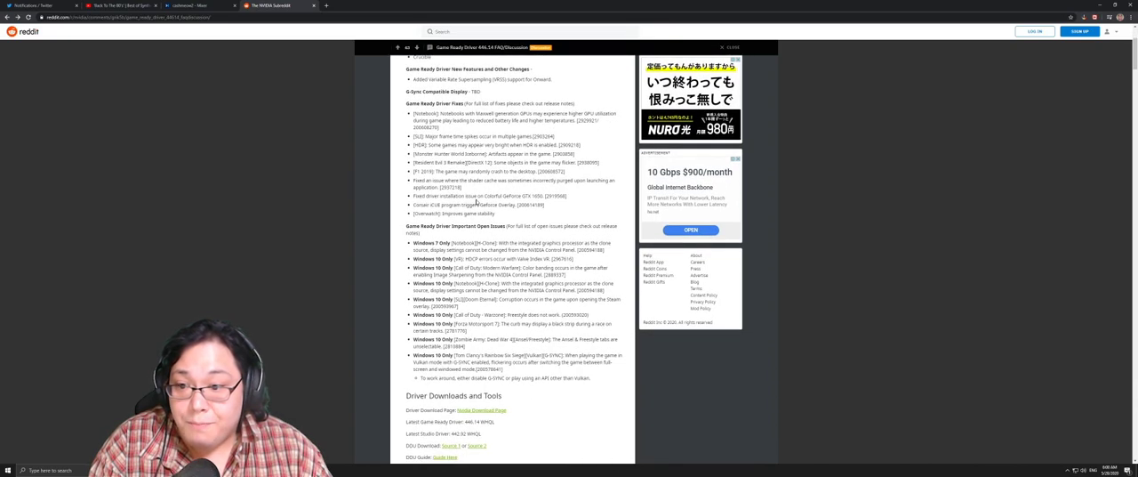